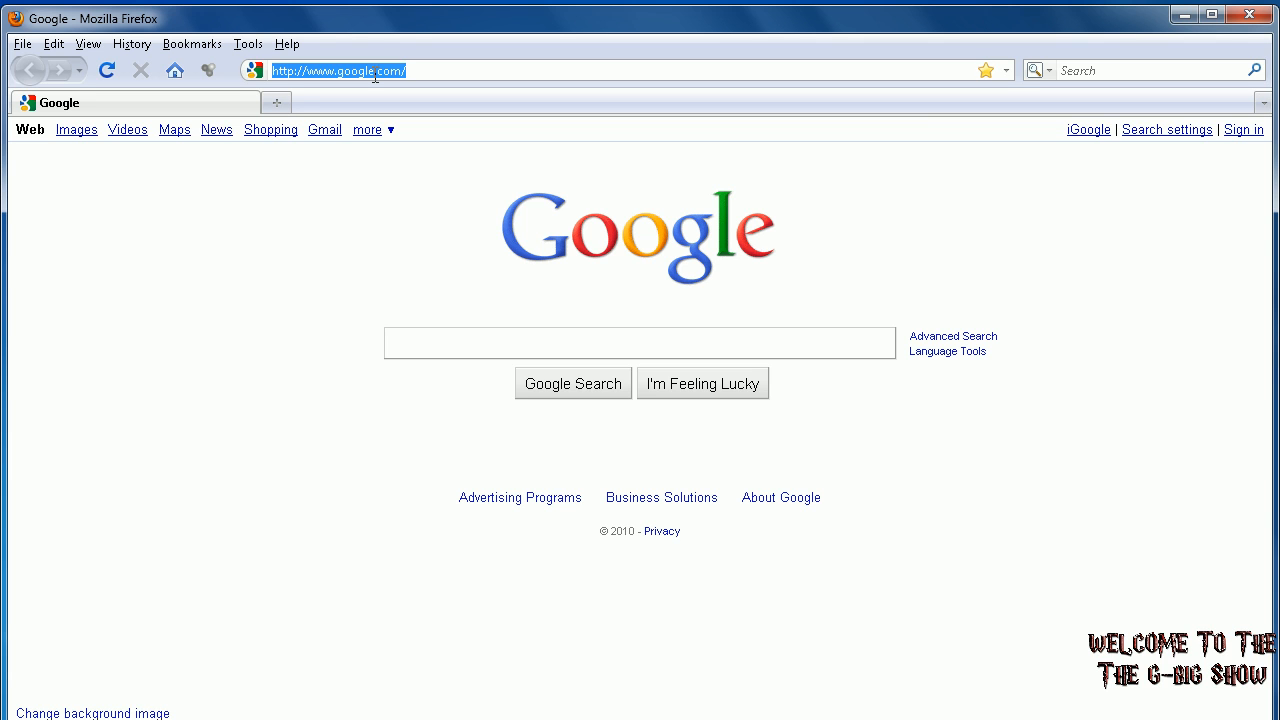
Go to dafont.com and highlight the Windows 7/Vista and Windows XP font install instructions
text(DAFON)
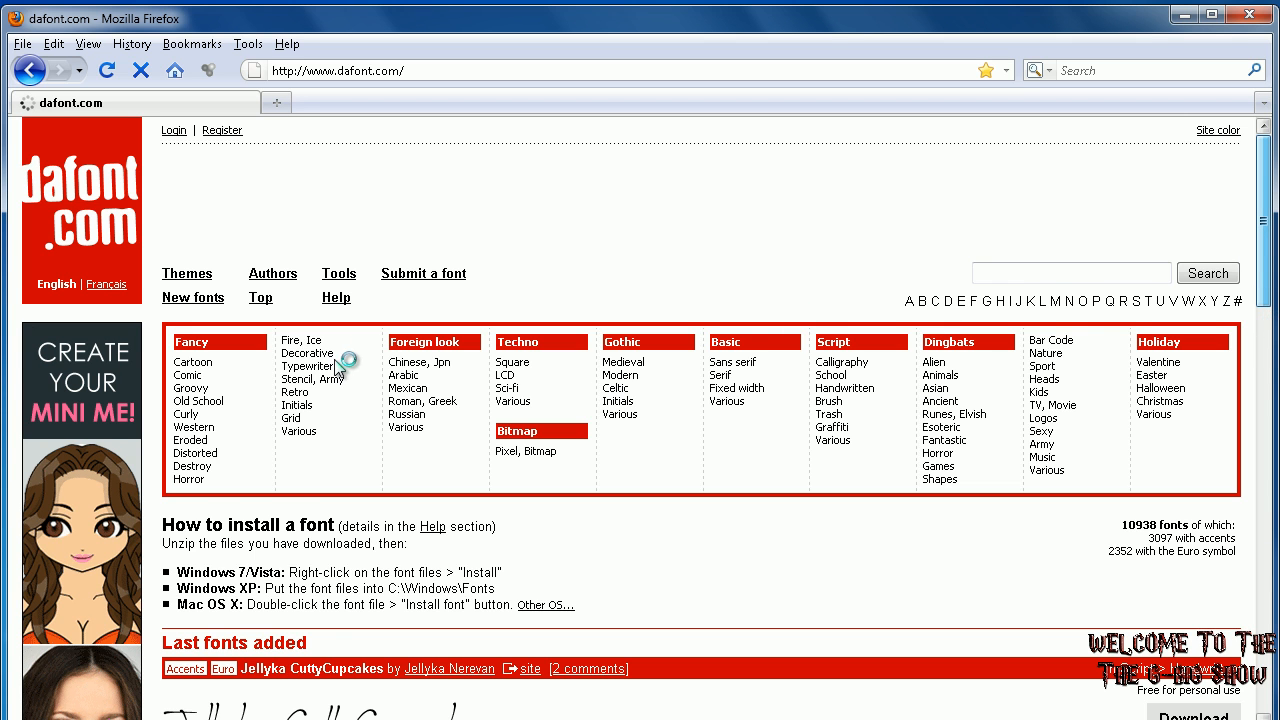
scroll(down, 3)
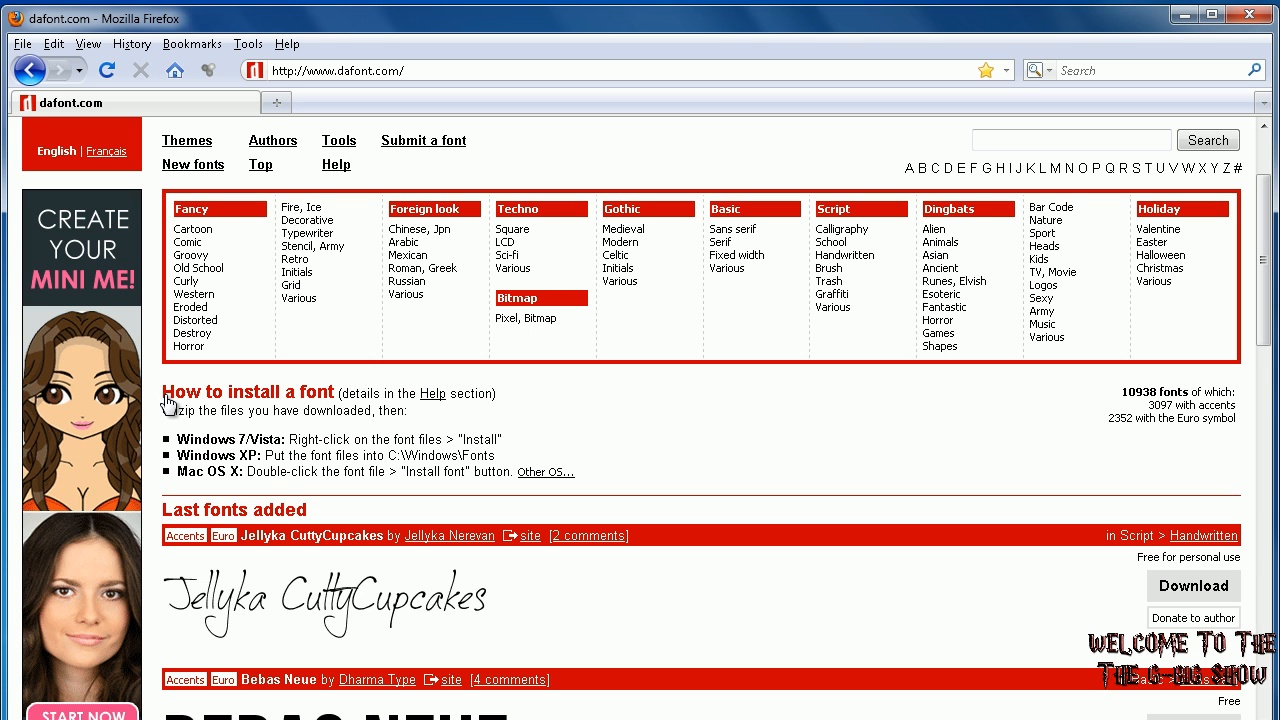
drag(168, 392, 404, 412)
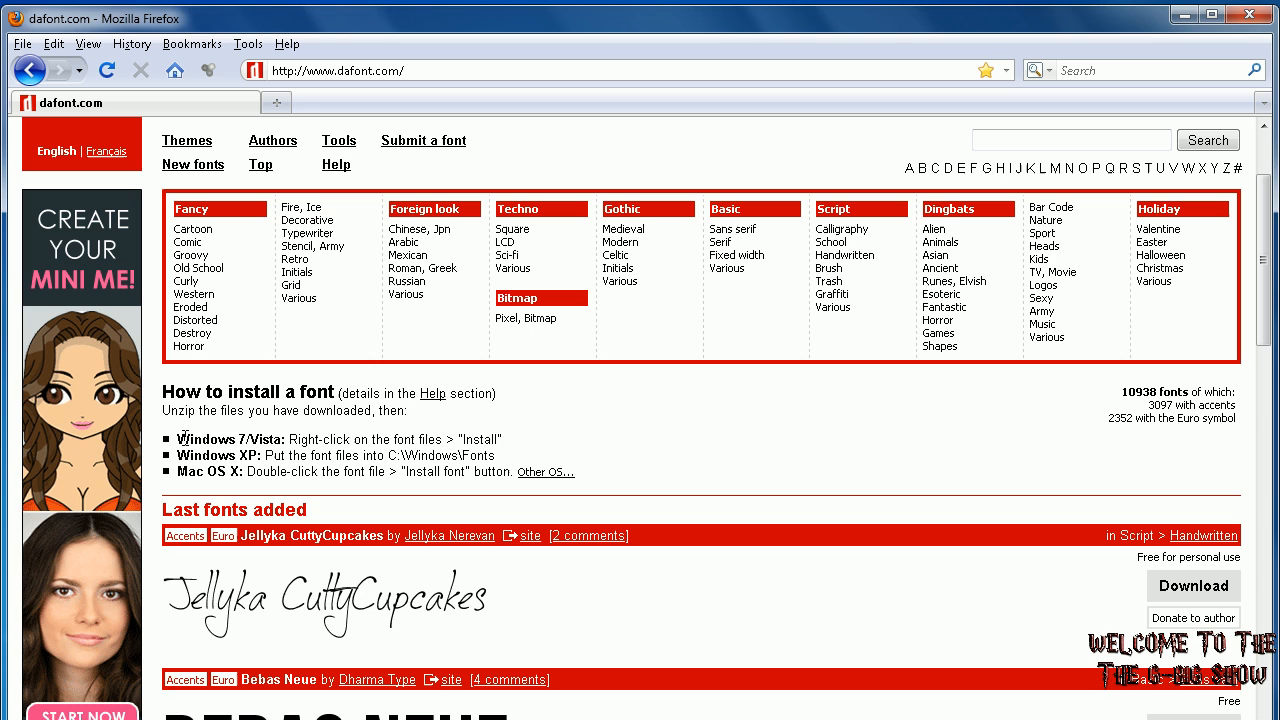
drag(176, 440, 476, 440)
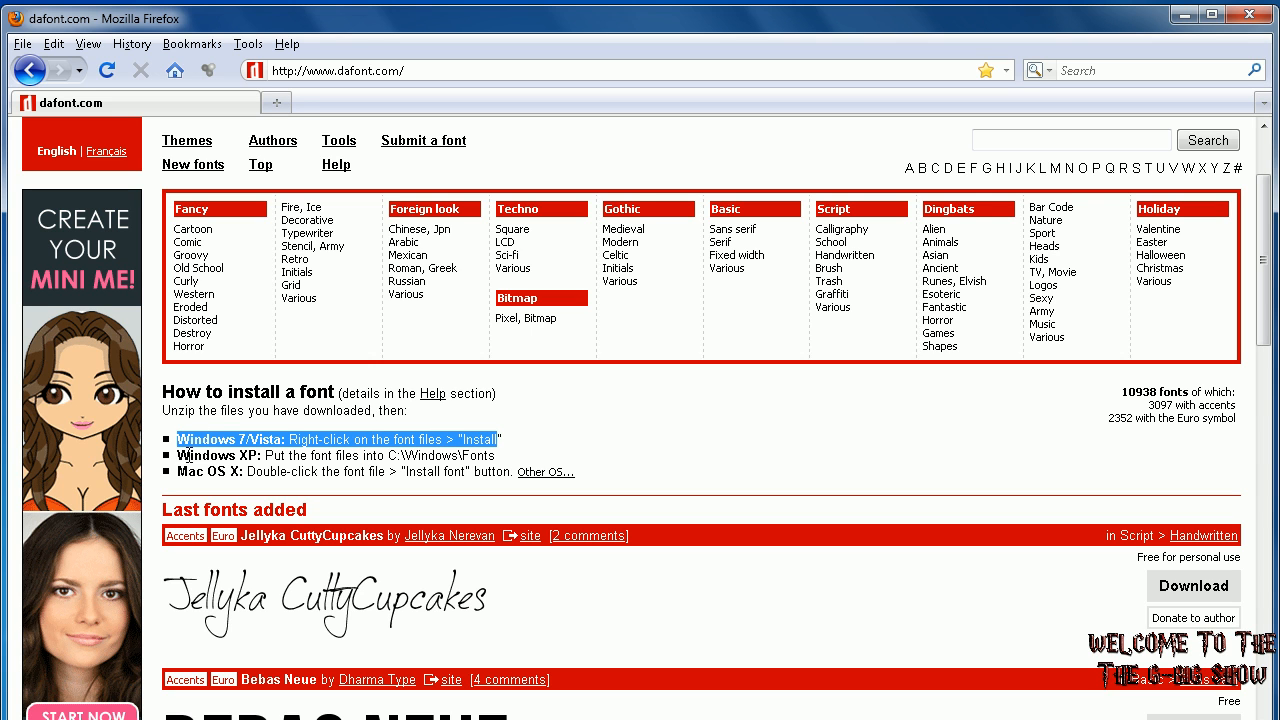
drag(176, 440, 424, 456)
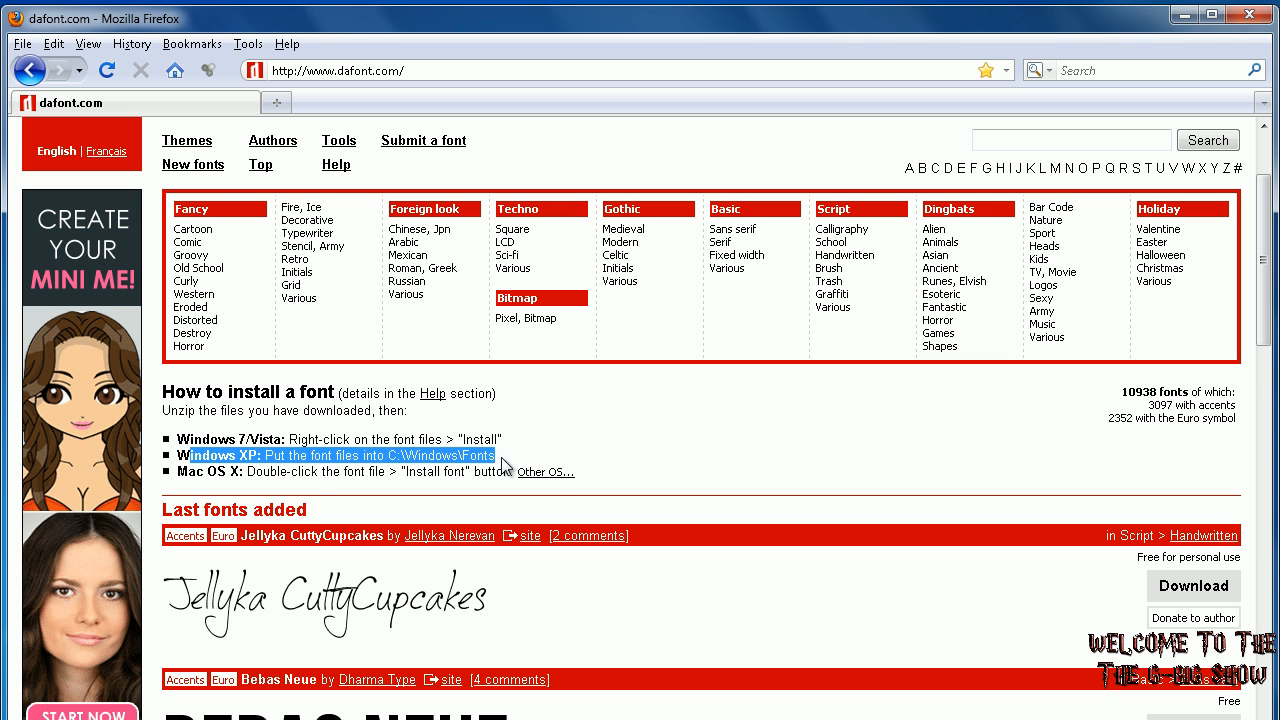
mouse_move(248, 480)
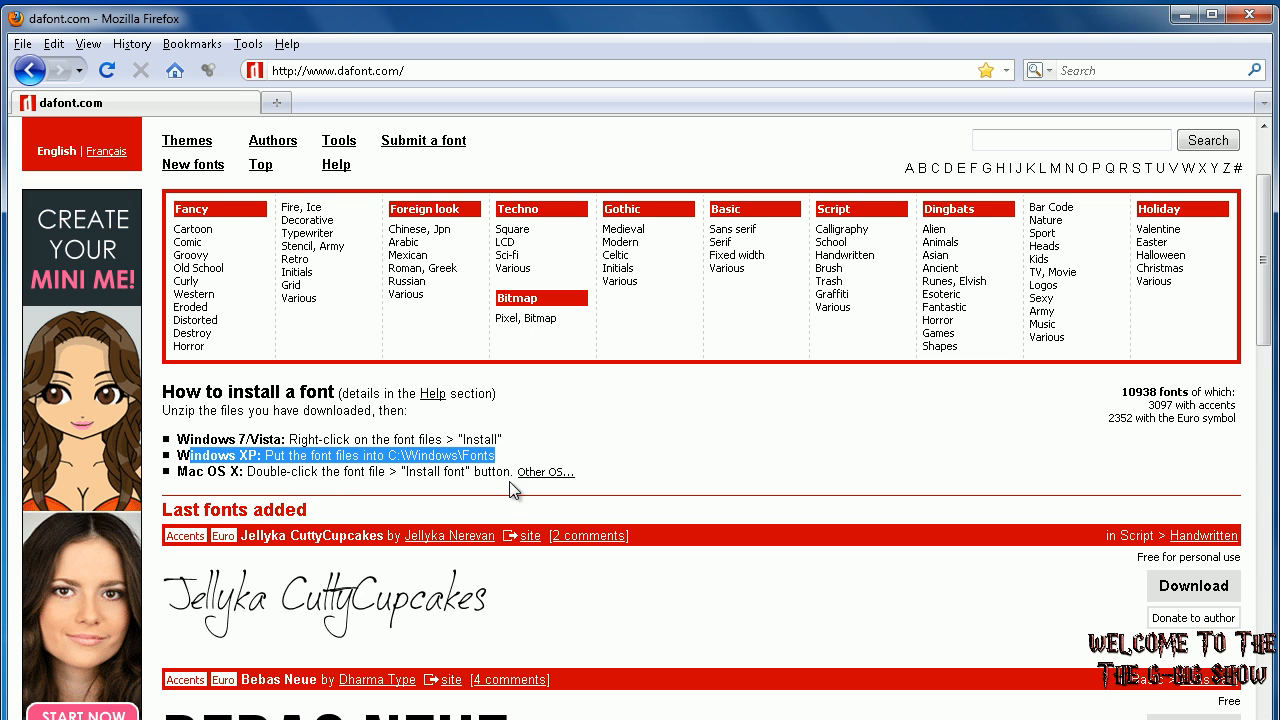
mouse_move(1160, 242)
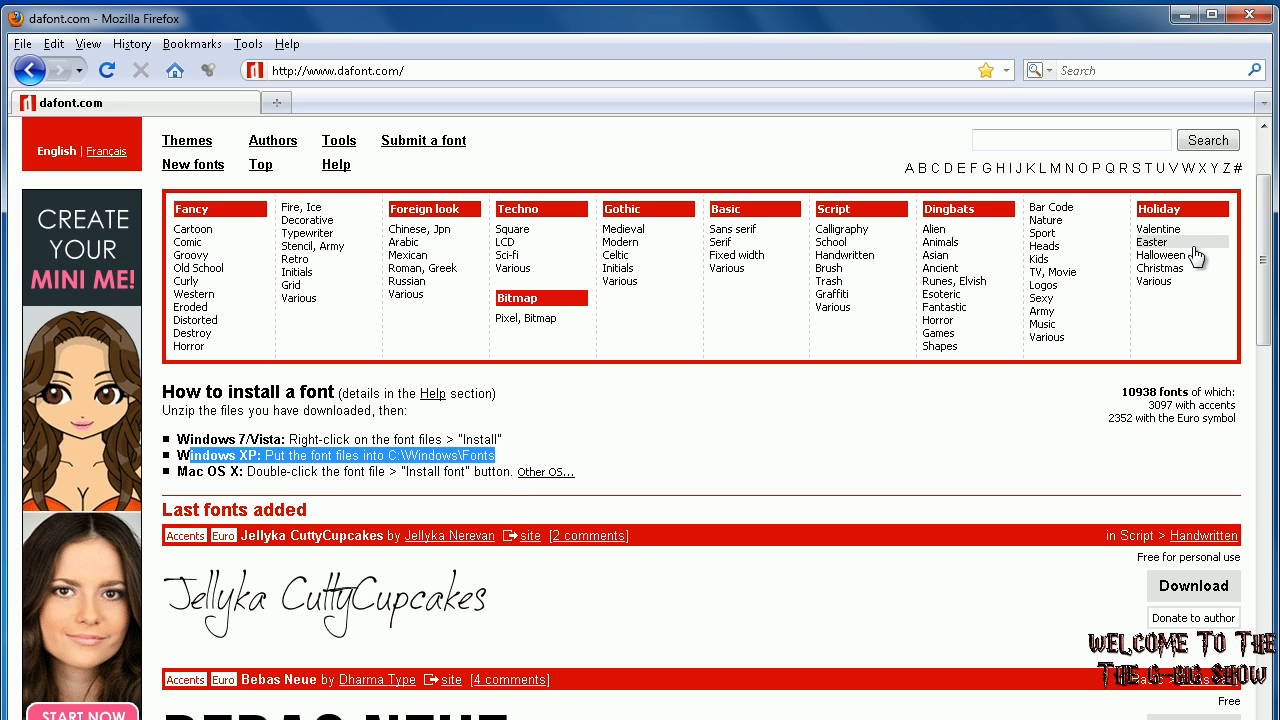
Browse the Halloween then Christmas holiday font lists down to the PC Snowballs listing
click(1160, 256)
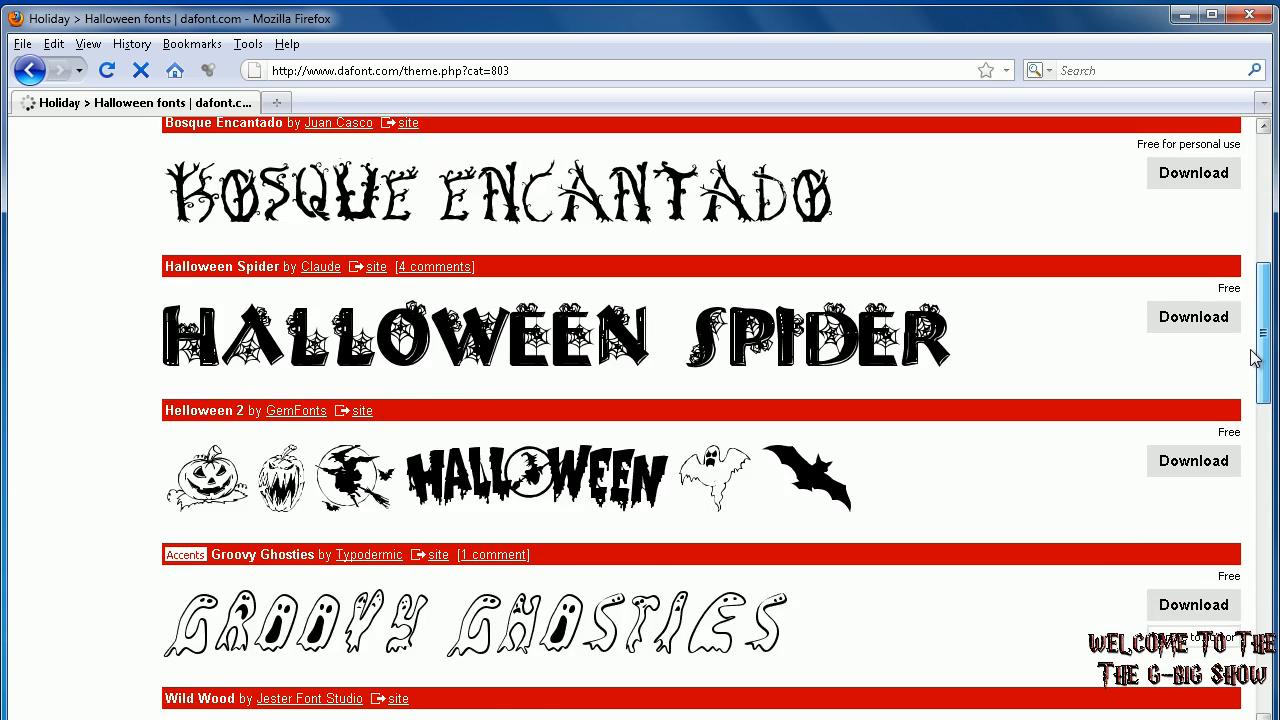
scroll(down, 3)
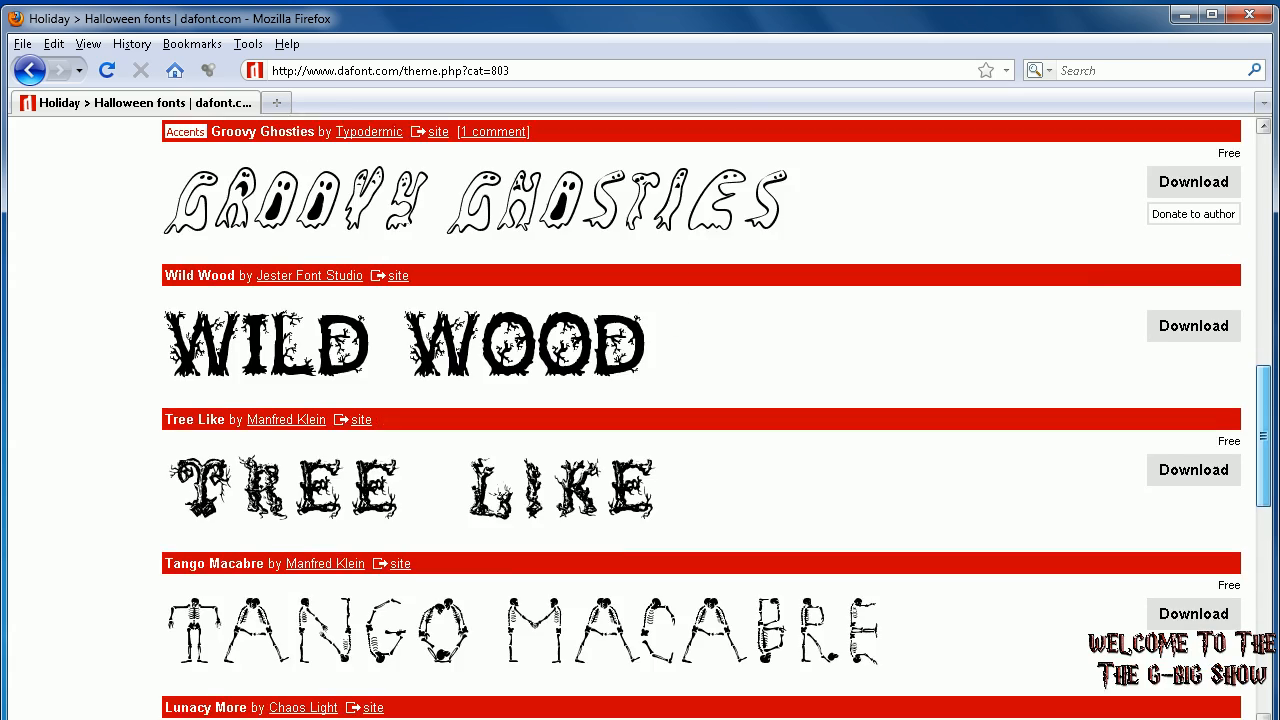
scroll(down, 3)
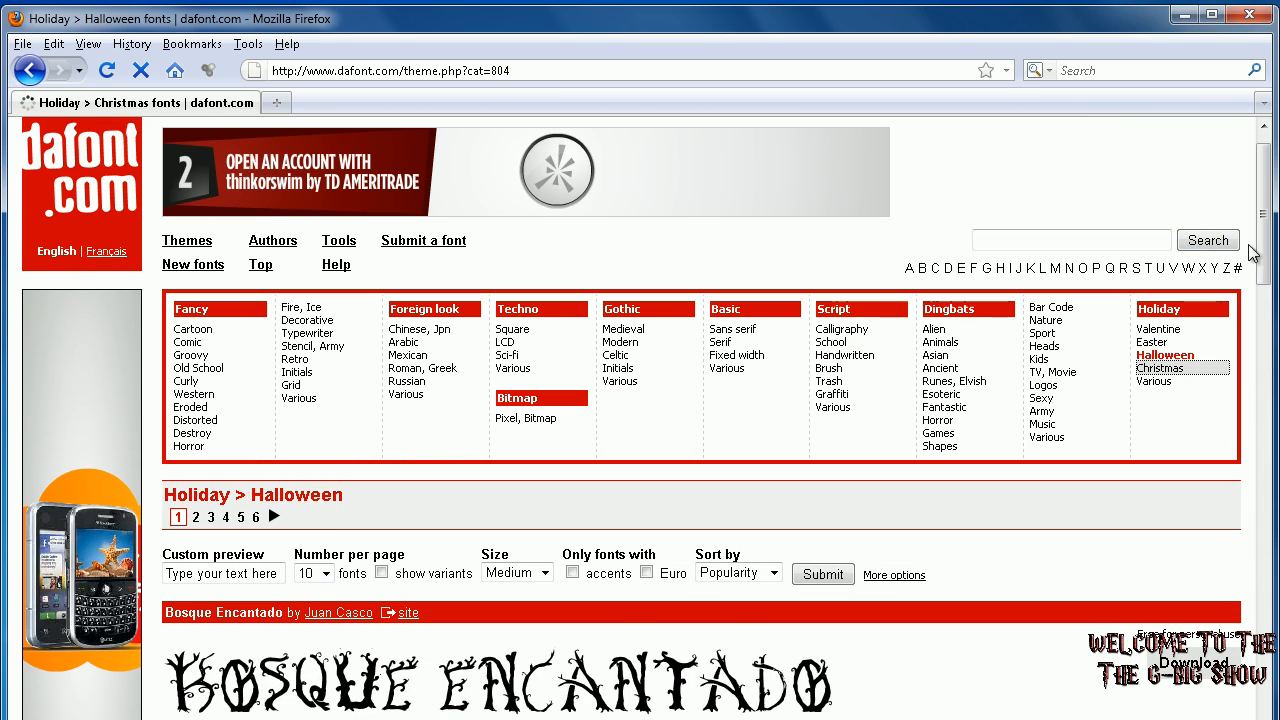
click(1160, 368)
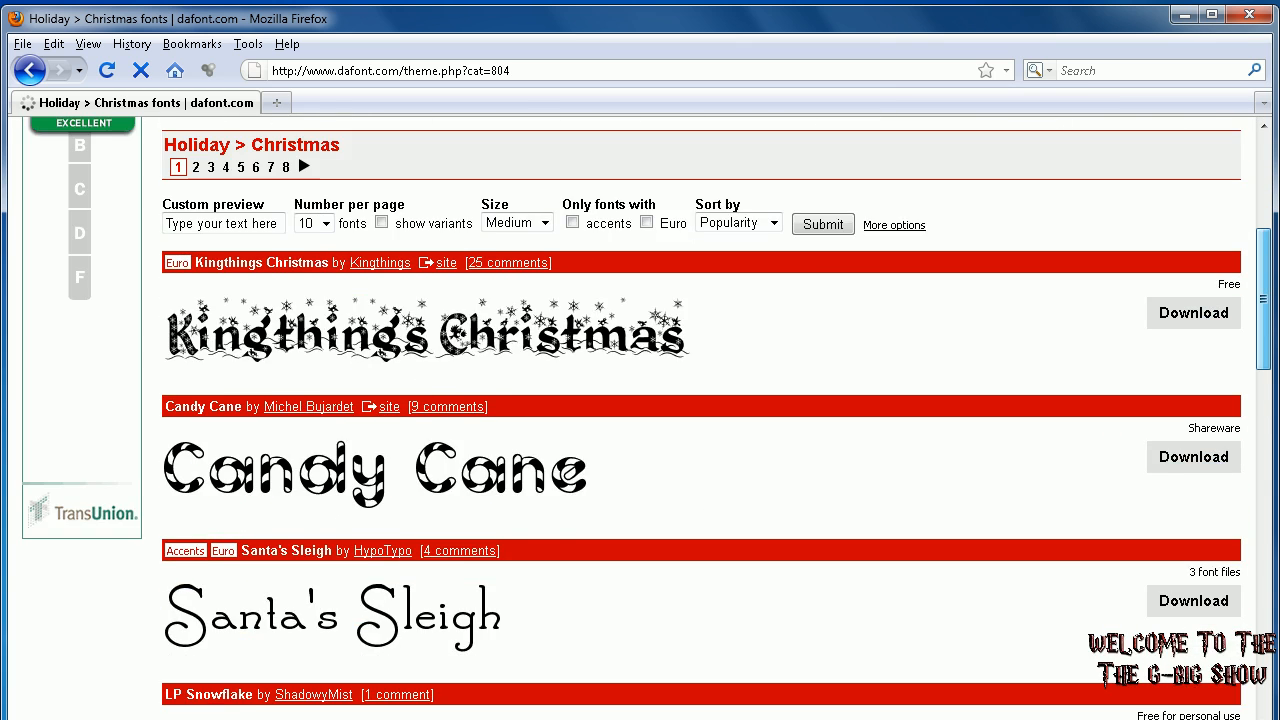
scroll(down, 3)
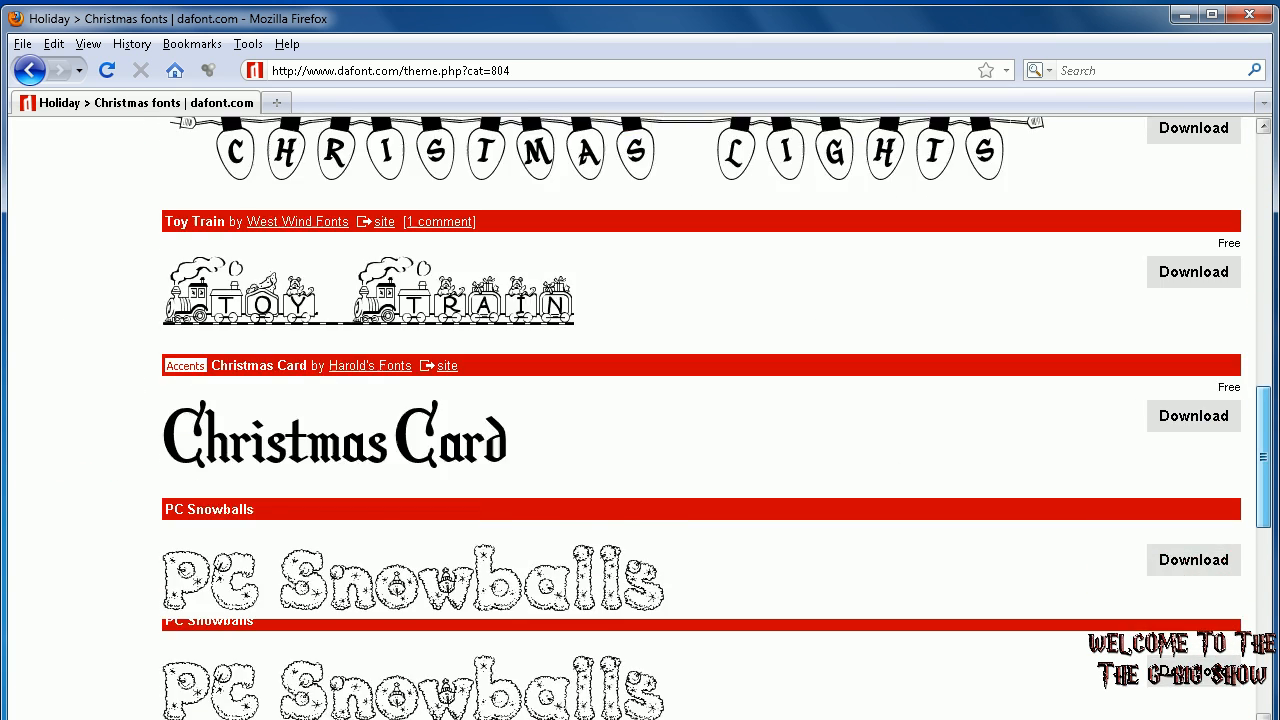
scroll(down, 3)
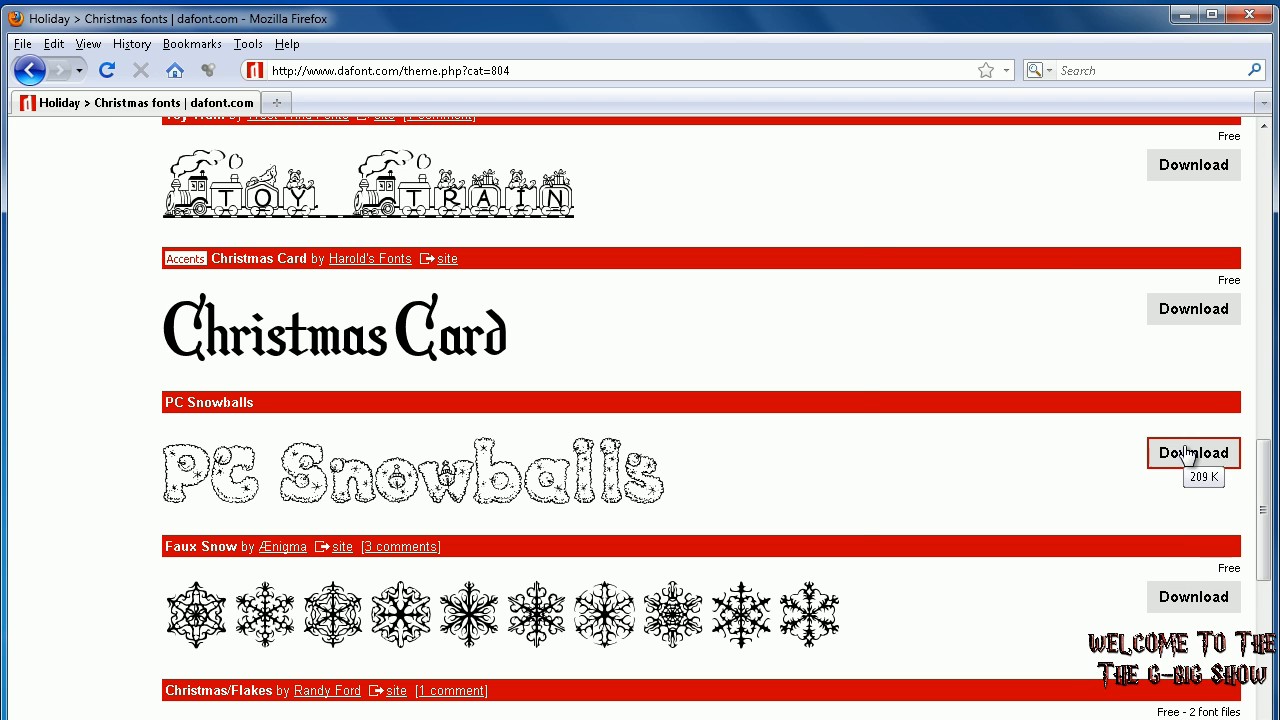
Download and save the PC Snowballs font zip, then close Firefox
click(1192, 452)
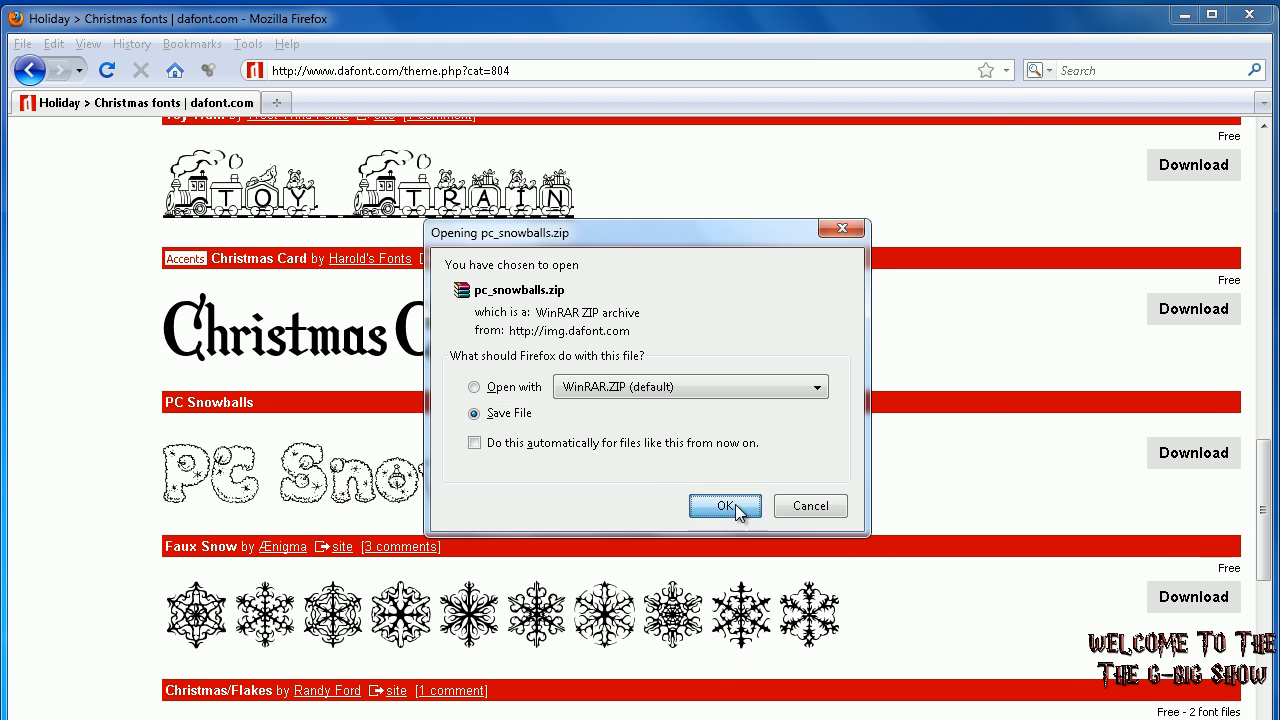
click(724, 504)
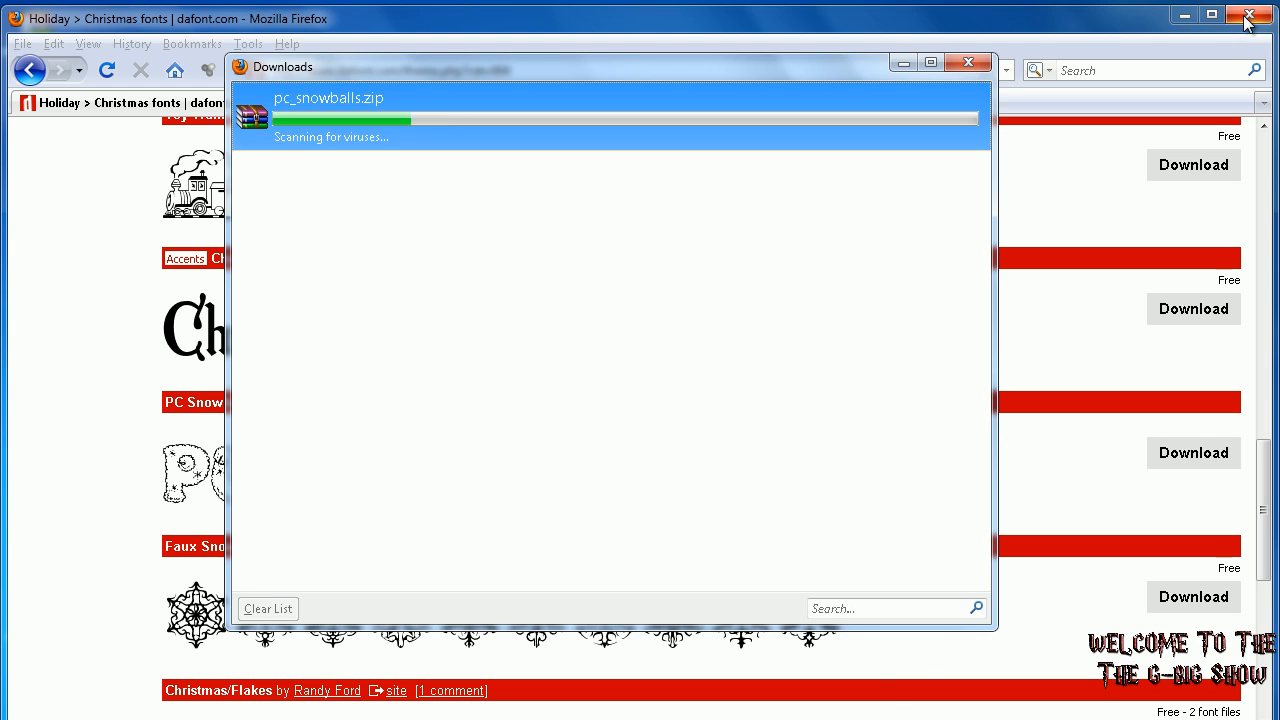
click(1250, 16)
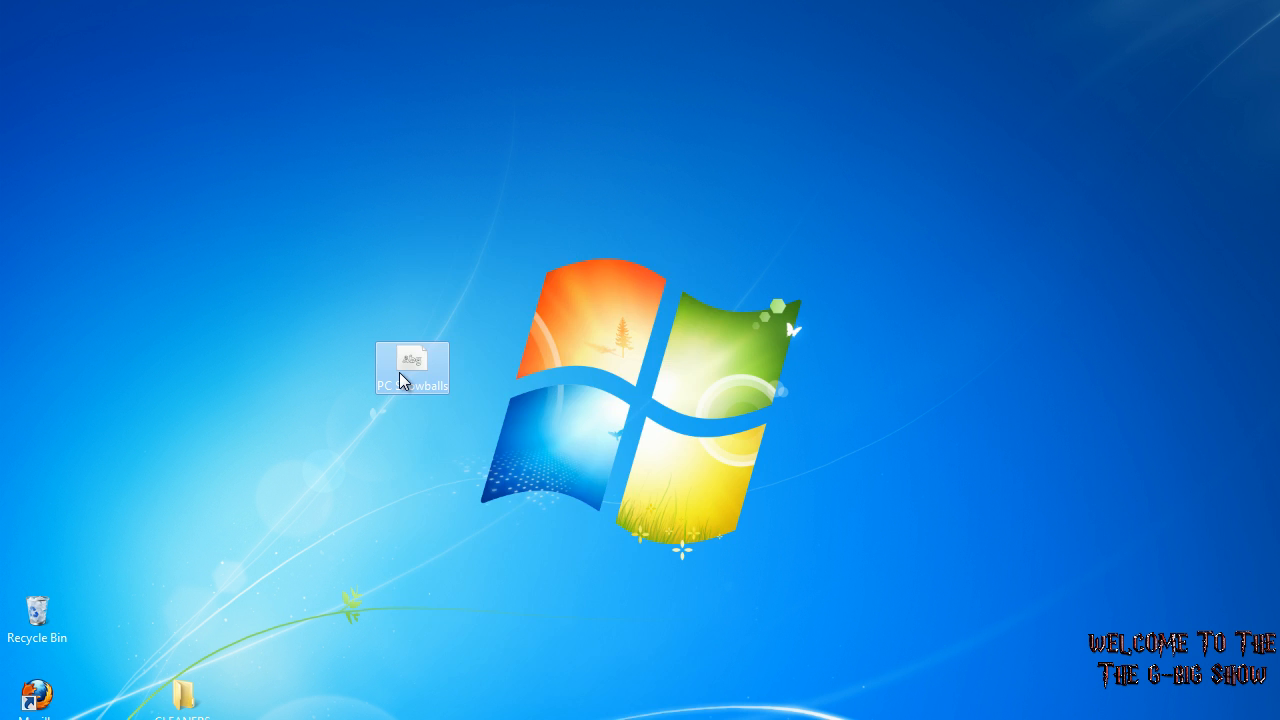
Install the PC Snowballs font from its desktop file via the right-click Install command
right_click(412, 368)
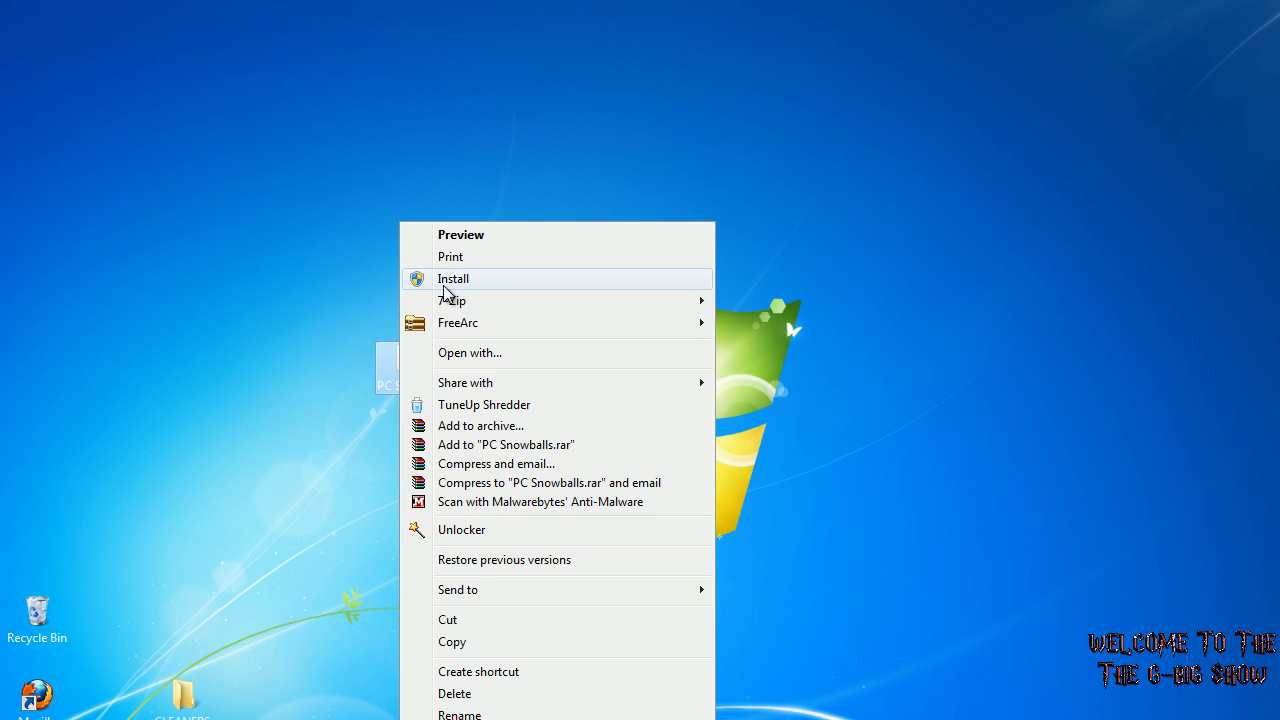
mouse_move(452, 284)
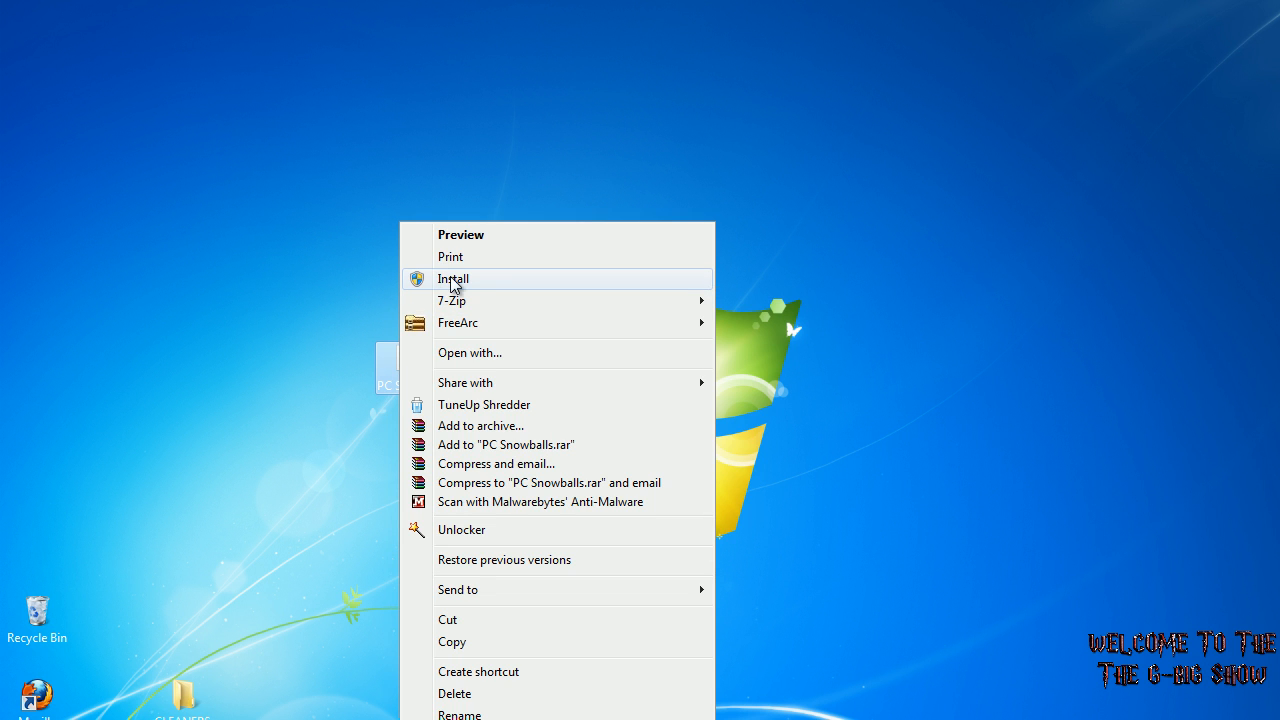
click(452, 278)
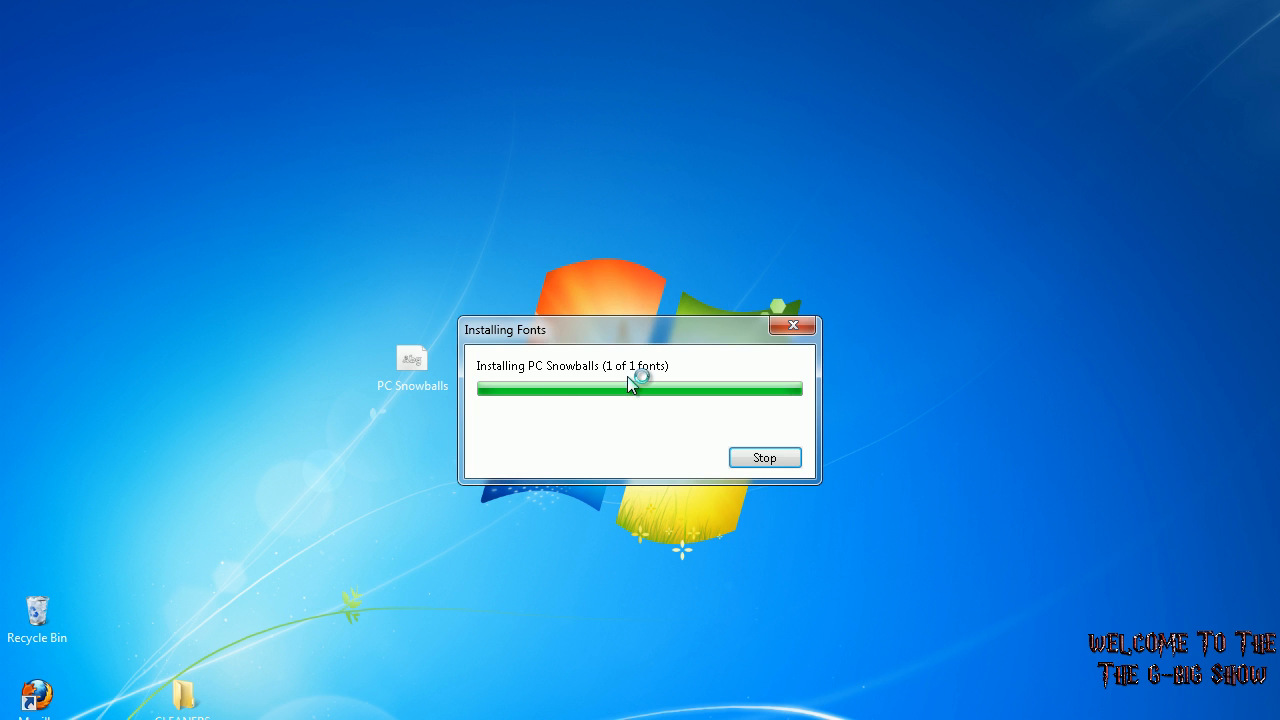
click(20, 710)
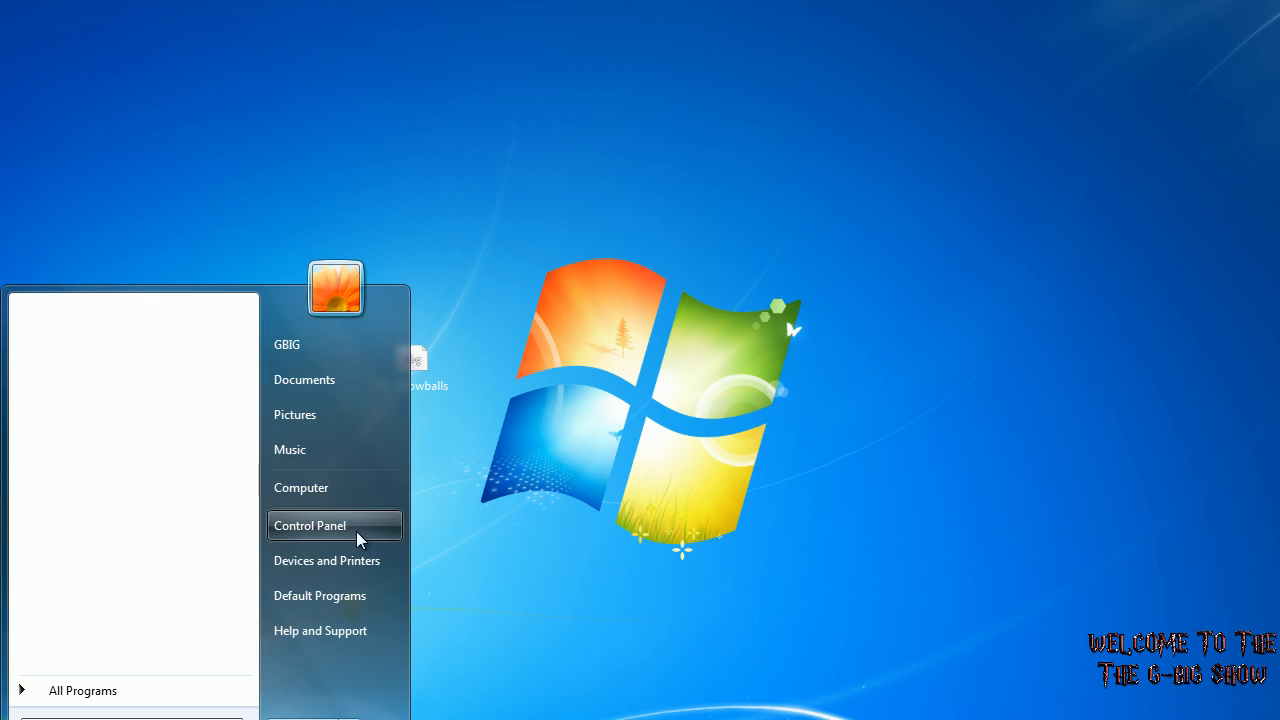
Browse Computer > Local Disk (C:) to the Windows Fonts folder and decline replacing the already-installed PC Snowballs
click(300, 488)
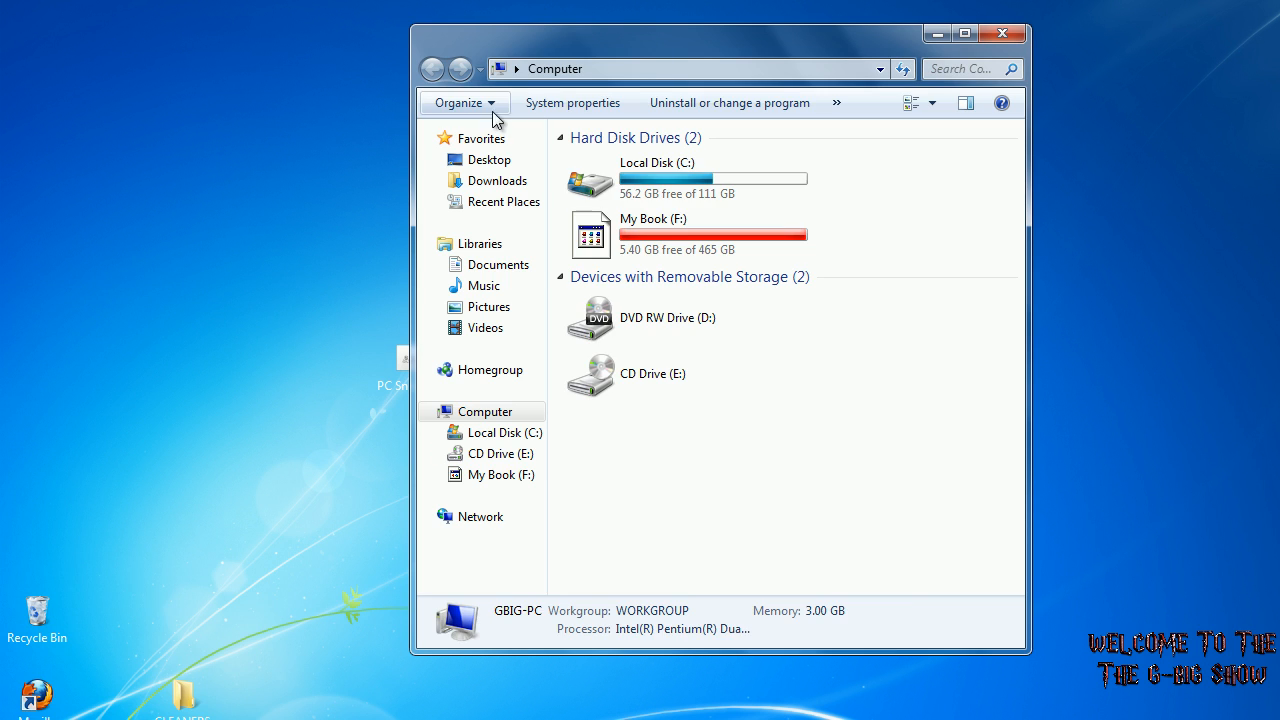
double_click(656, 162)
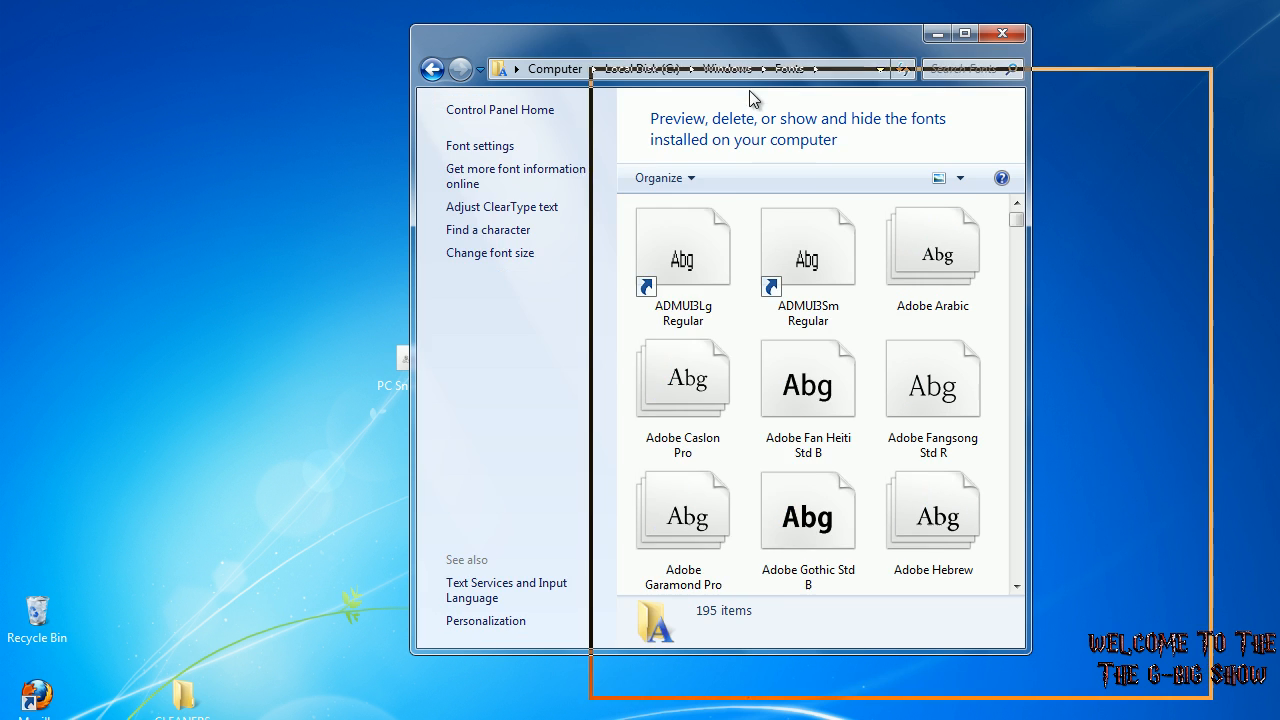
right_click(404, 368)
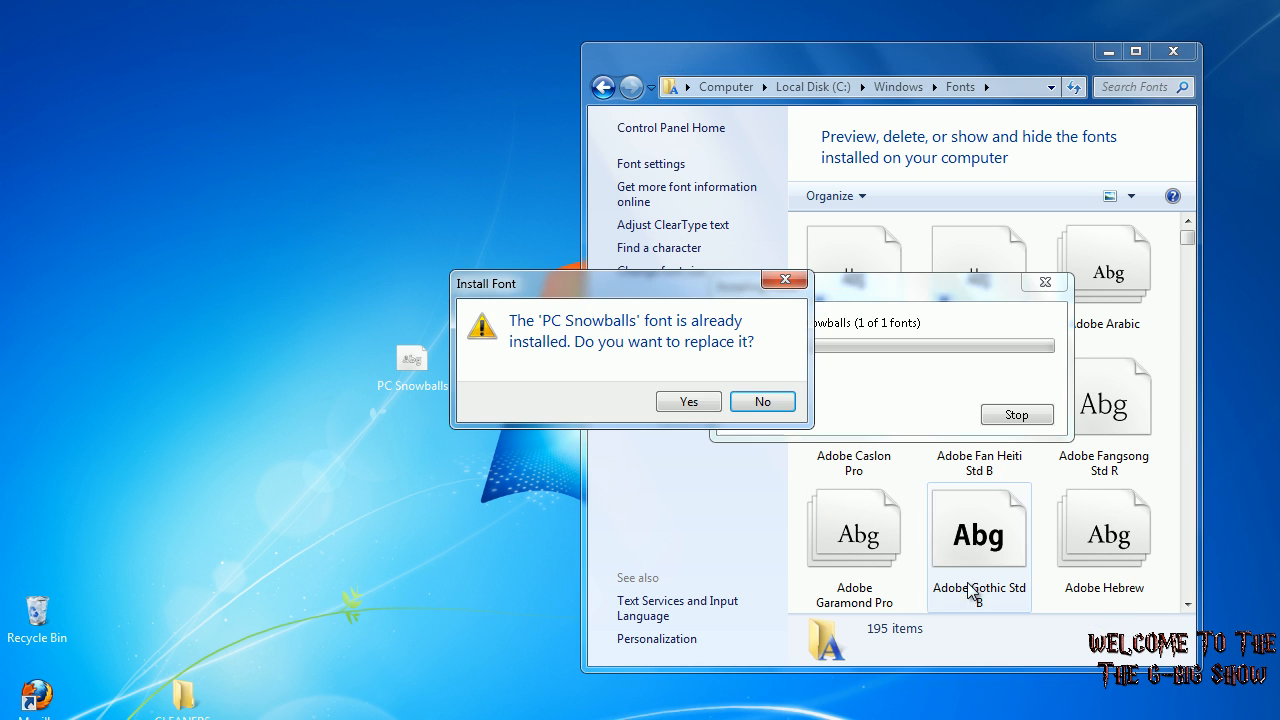
click(688, 400)
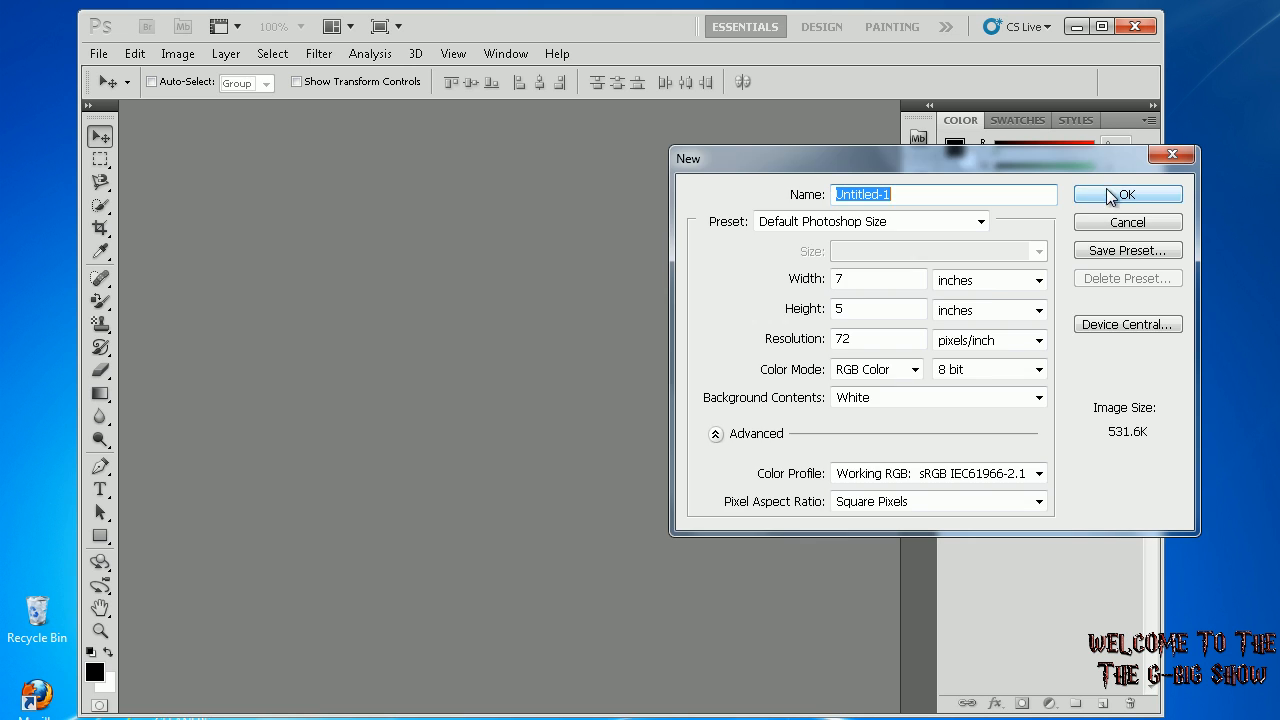
Create the default 7×5-inch 72 ppi document and select the Horizontal Type tool
click(1128, 194)
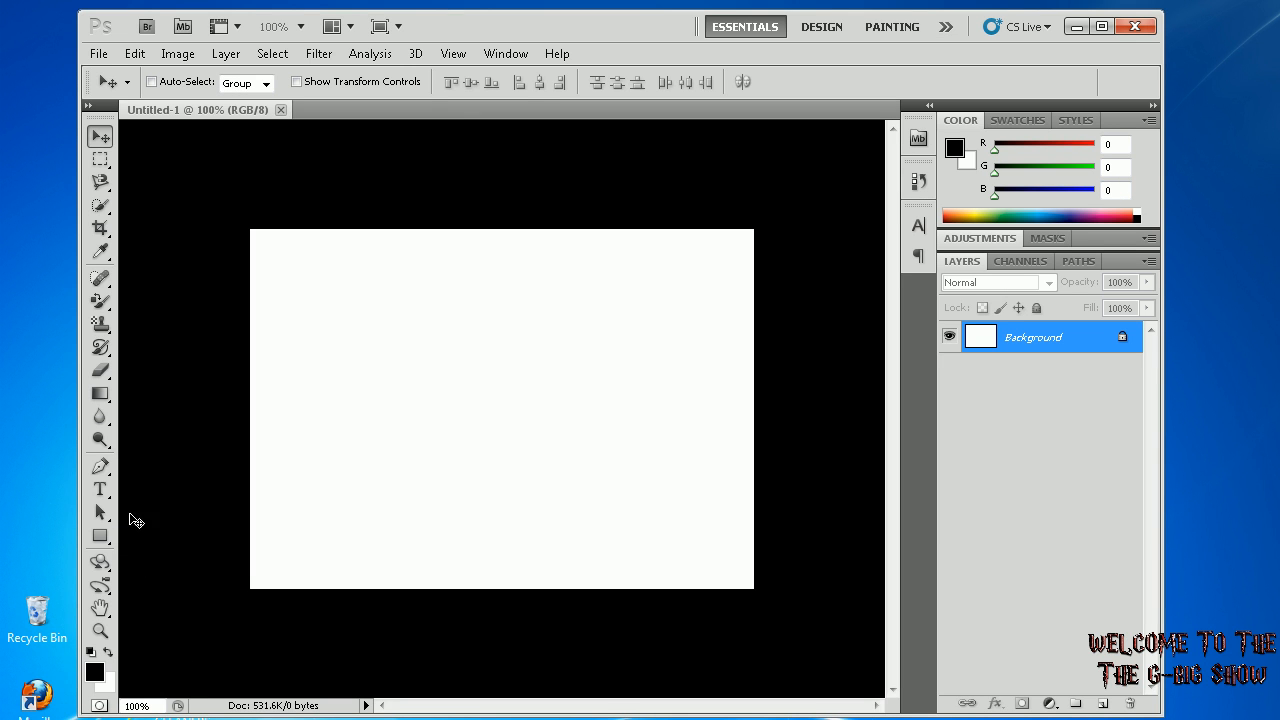
click(100, 488)
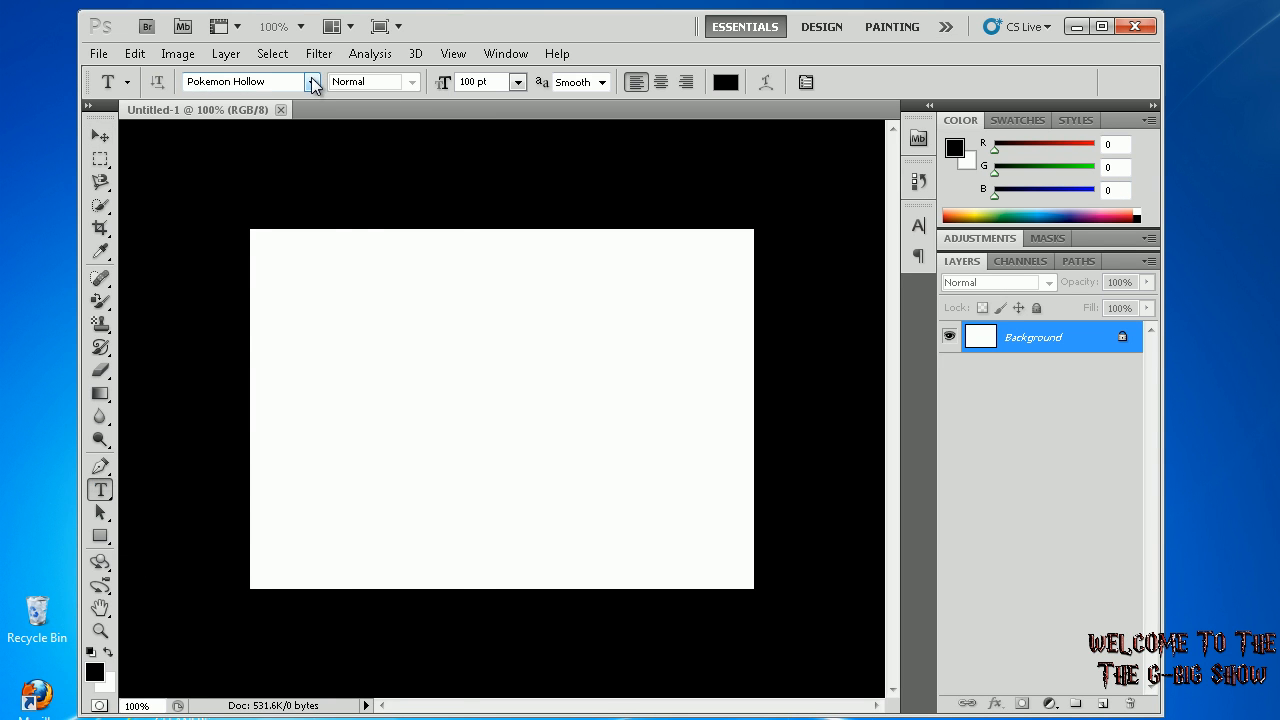
Set the text font to PC Snowballs and type a trial phrase on the canvas, then clear it
click(312, 80)
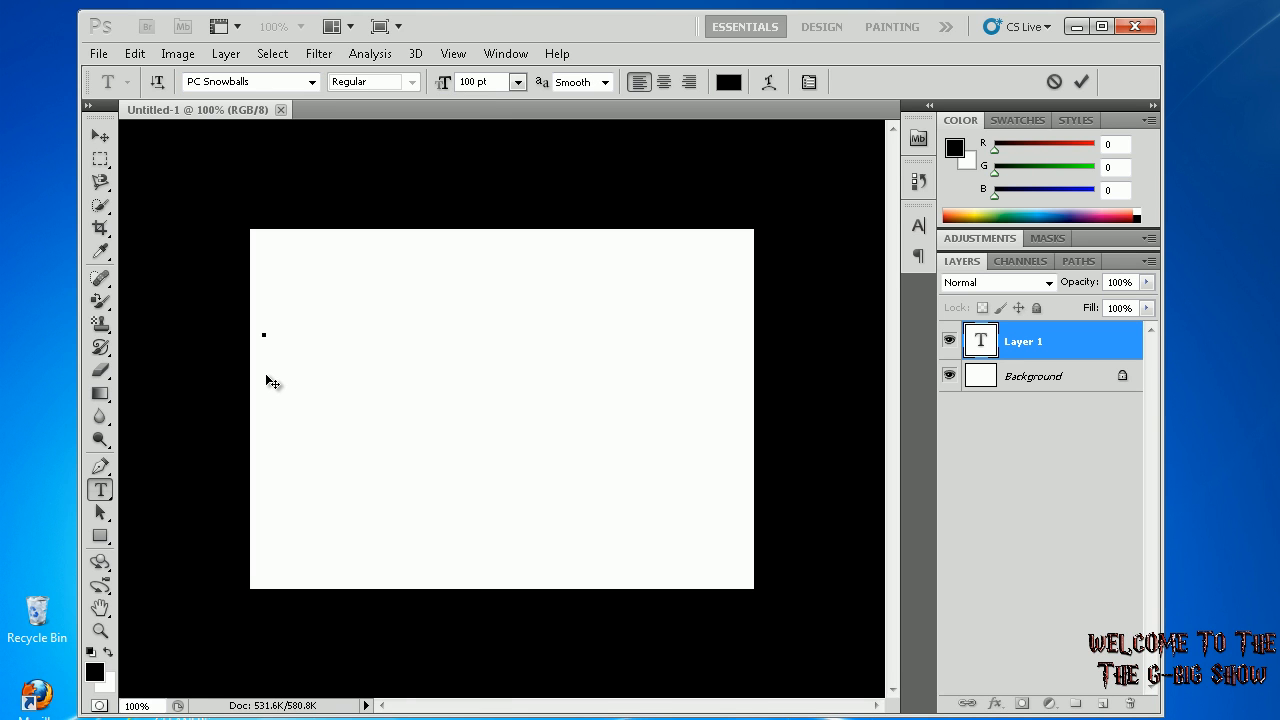
text(P)
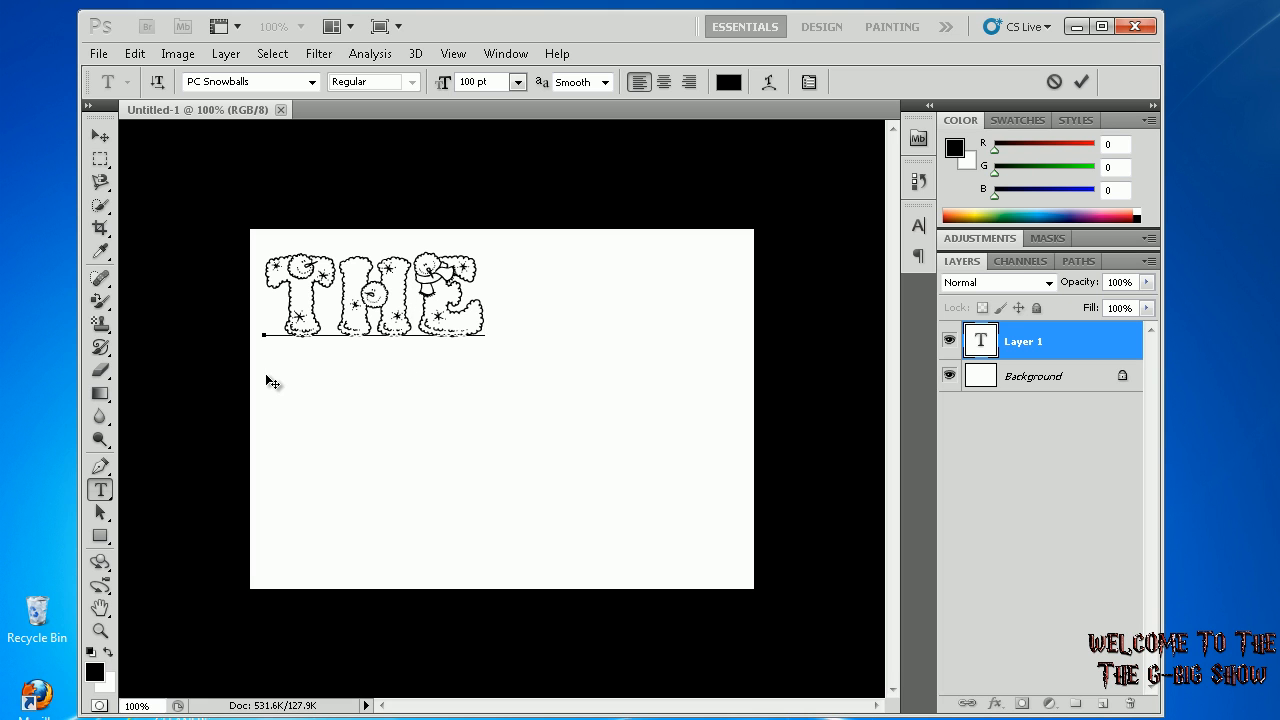
text(GBi)
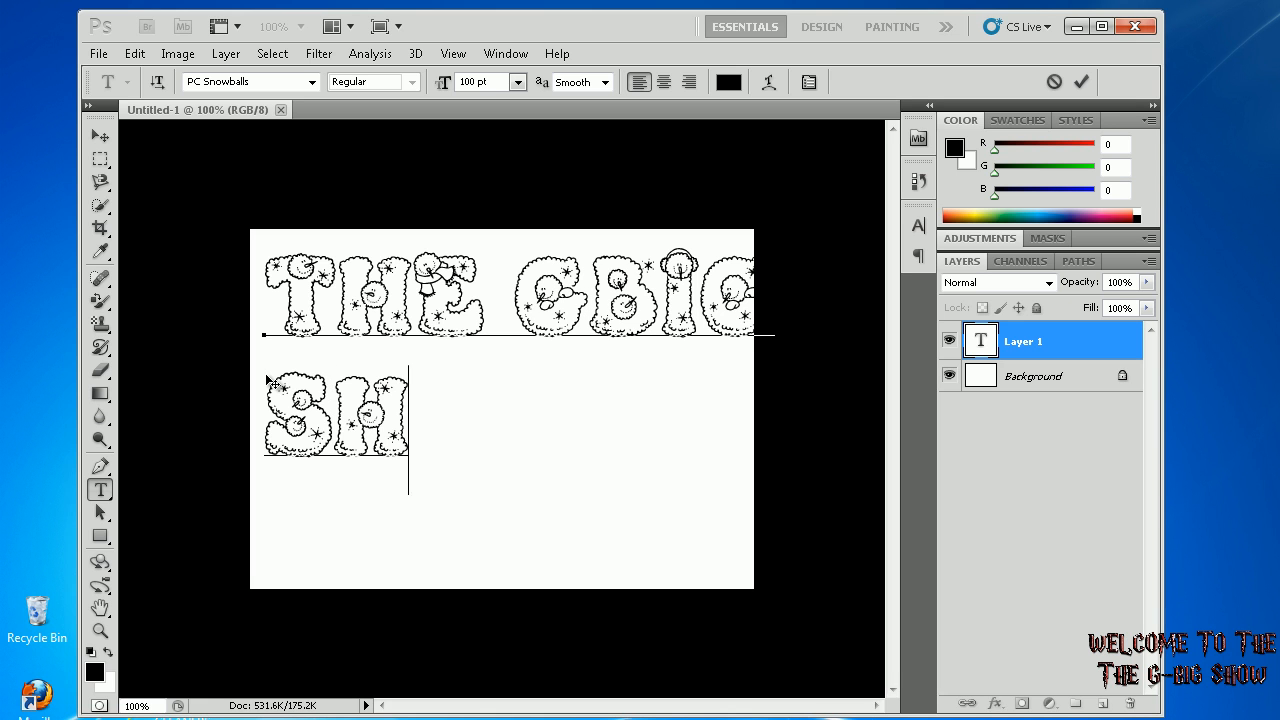
text(OW)
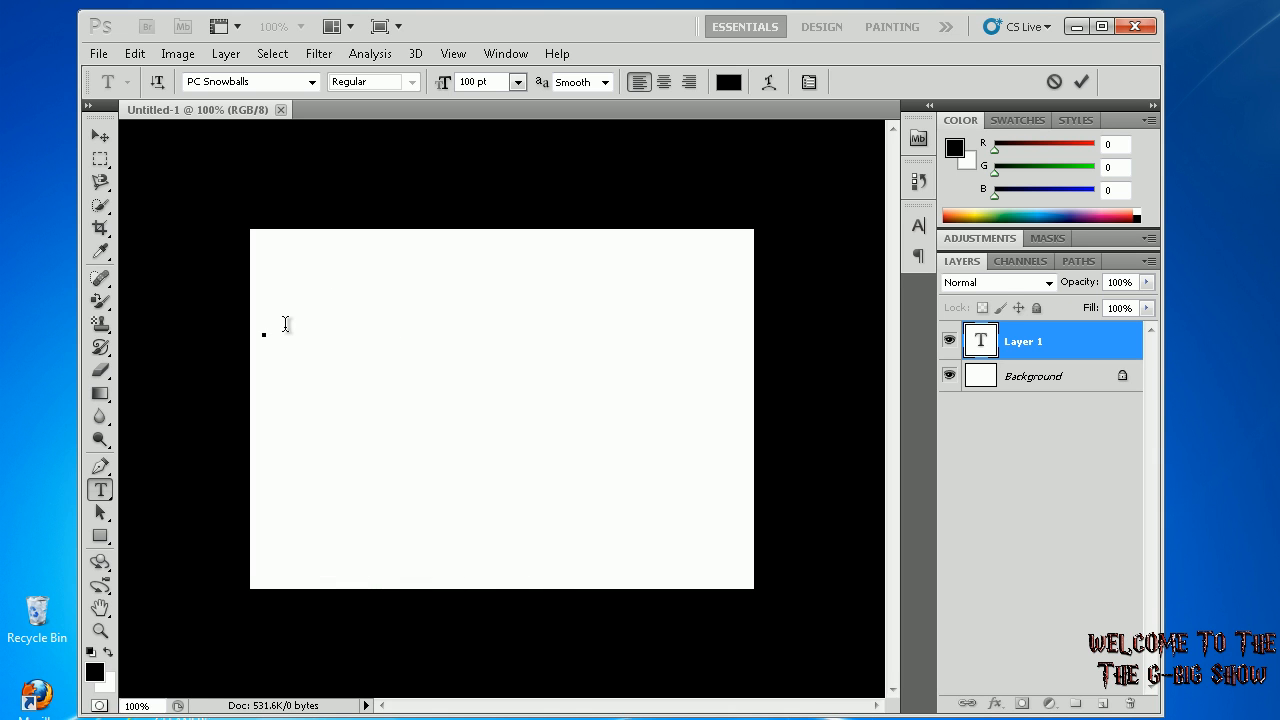
Type HELLO YOUTUBE in PC Snowballs, then quit Photoshop without saving
click(264, 332)
text(HELLO)
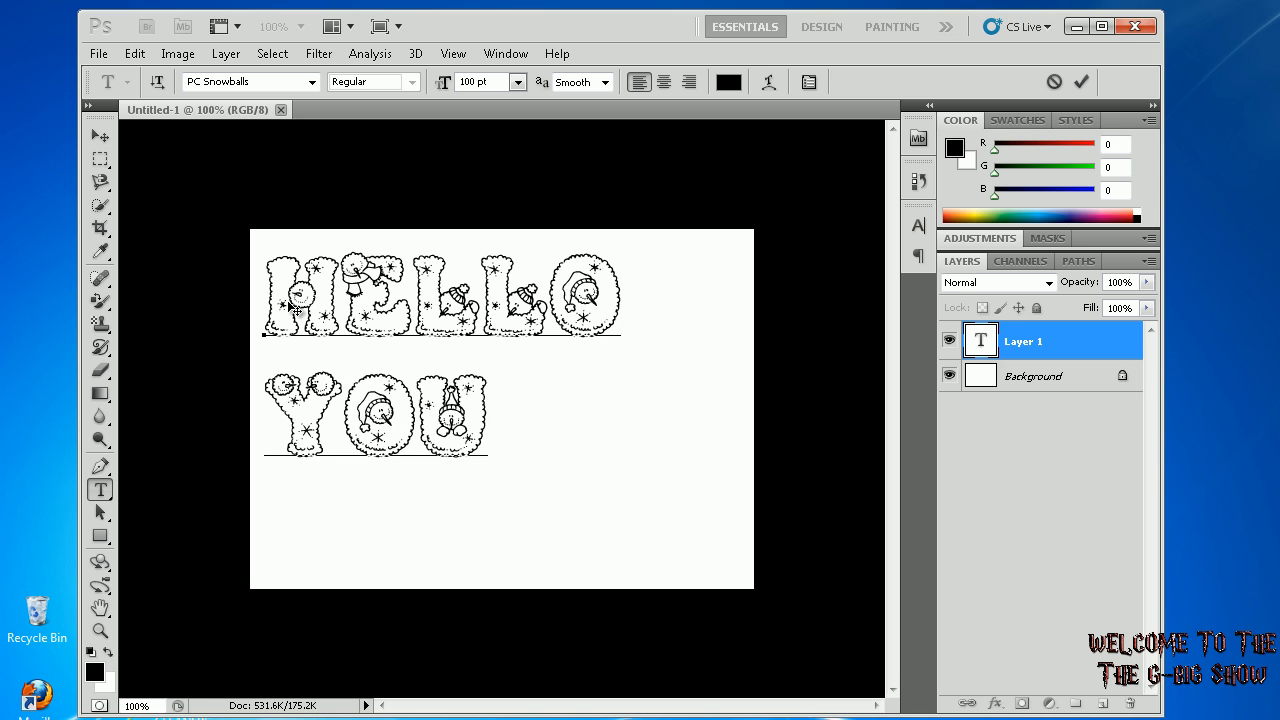
text(TUBE)
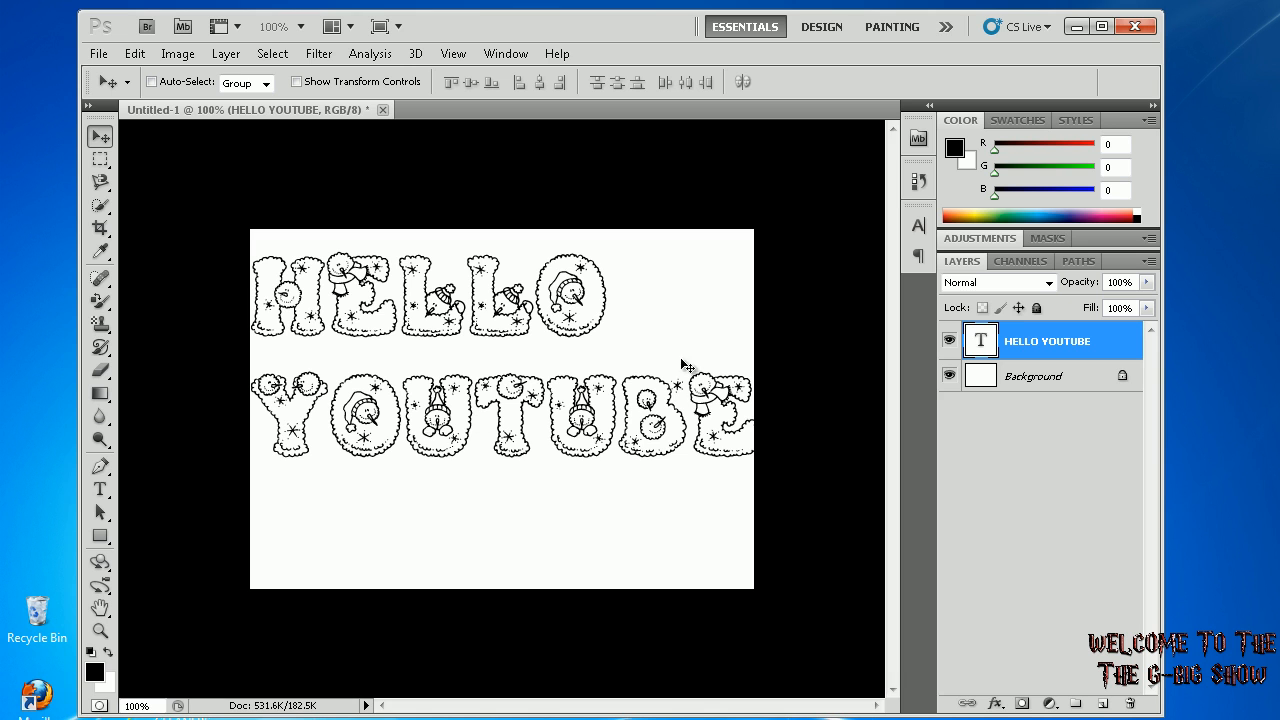
mouse_move(1204, 68)
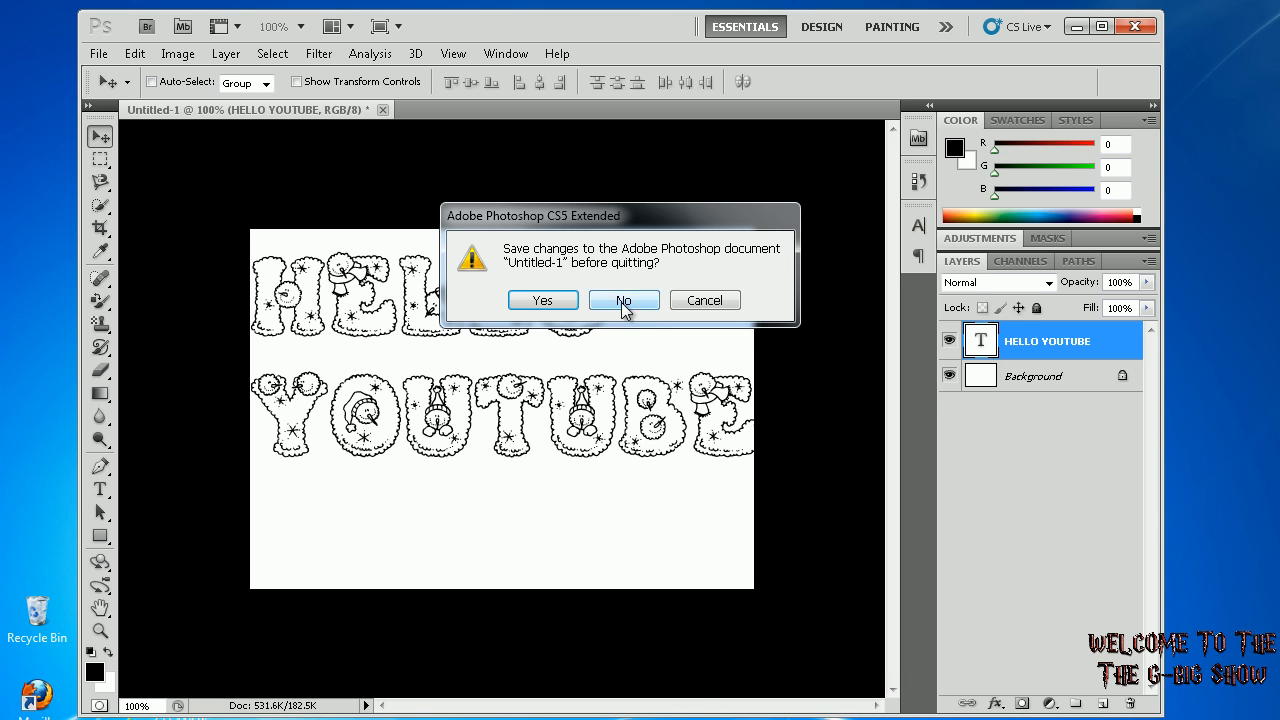
click(624, 300)
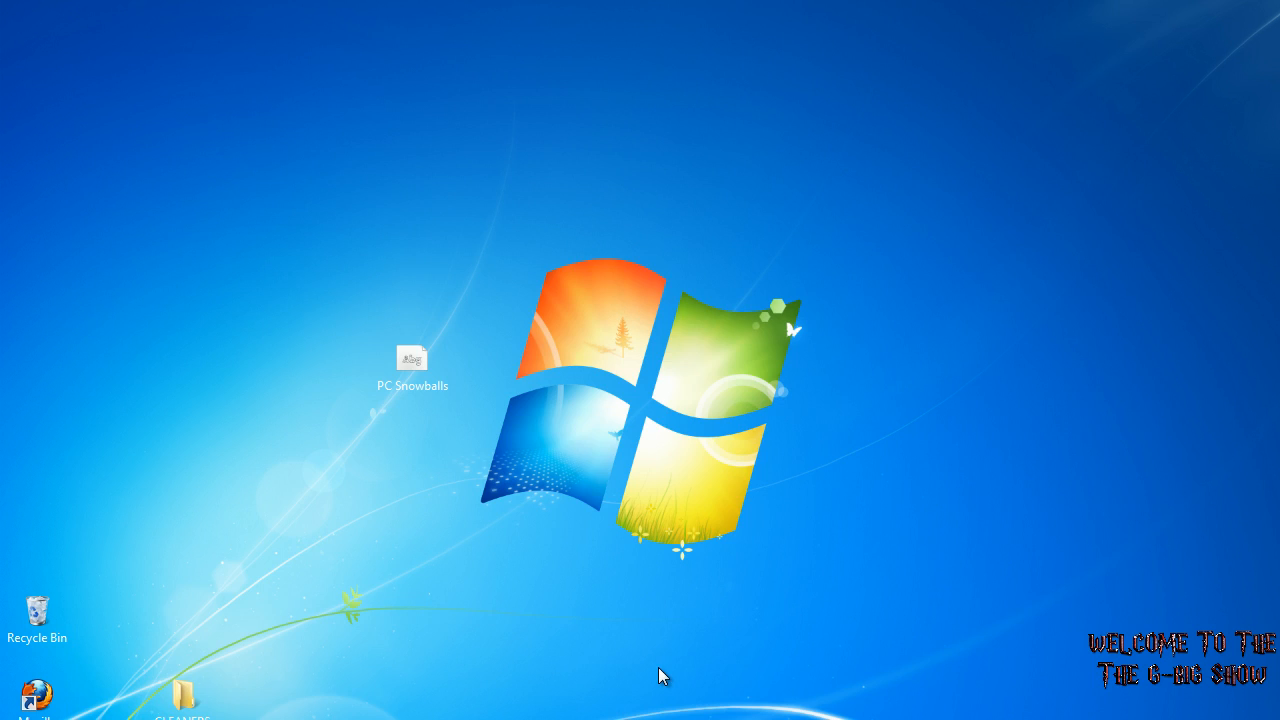